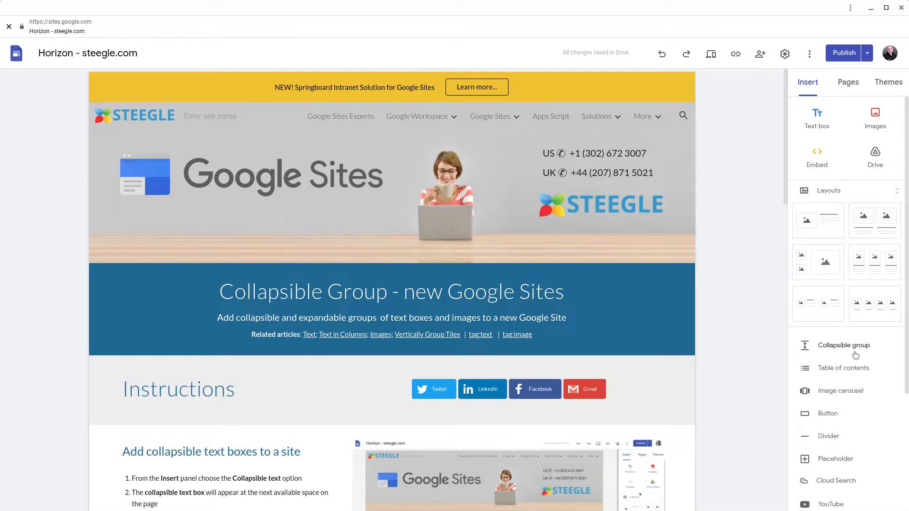
Step: Insert a collapsible group headed 'Always visible' with body text 'expandable area'
click(843, 345)
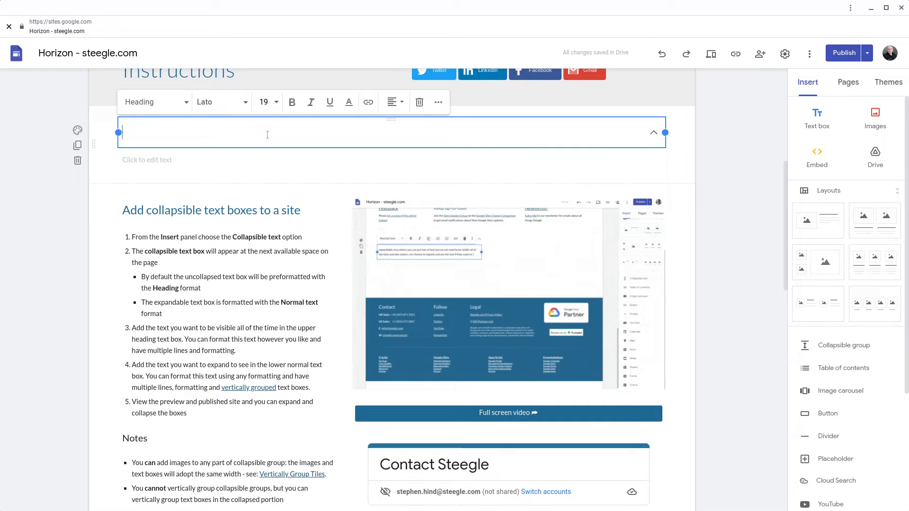
text(Alwa)
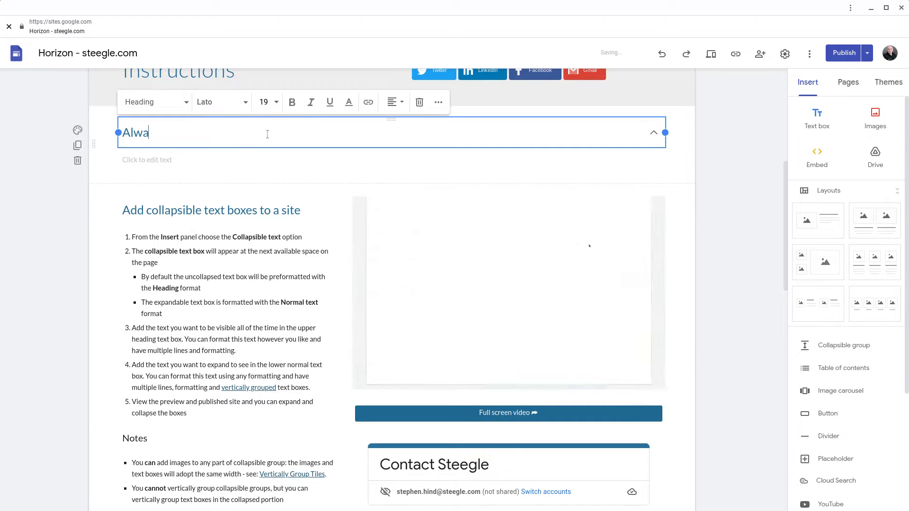
text(ys visib)
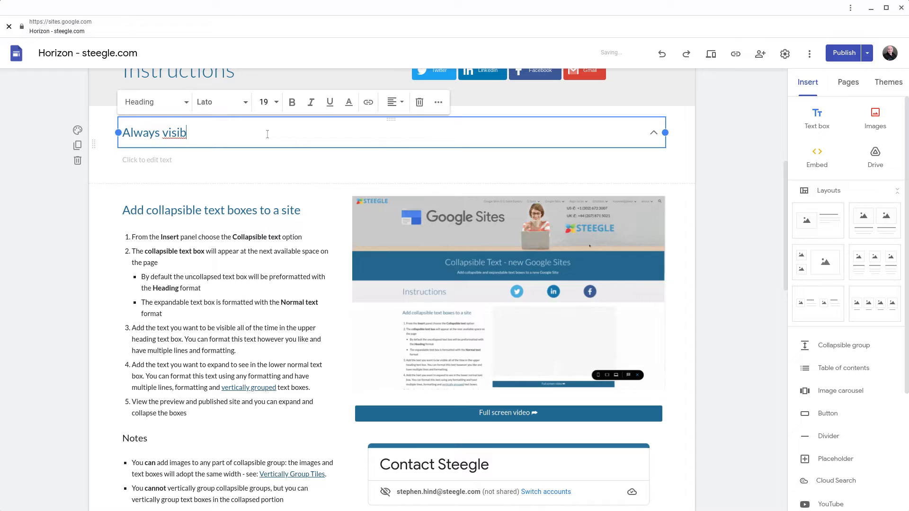
text(le)
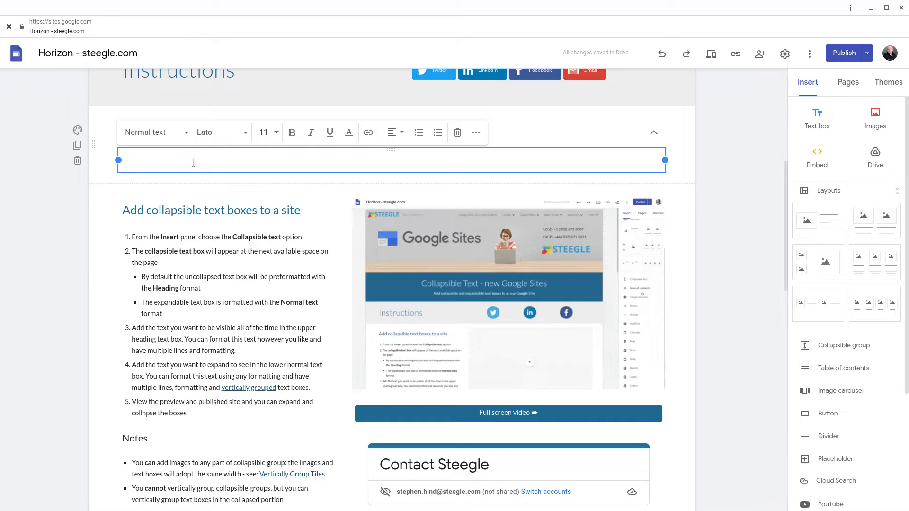
text(w)
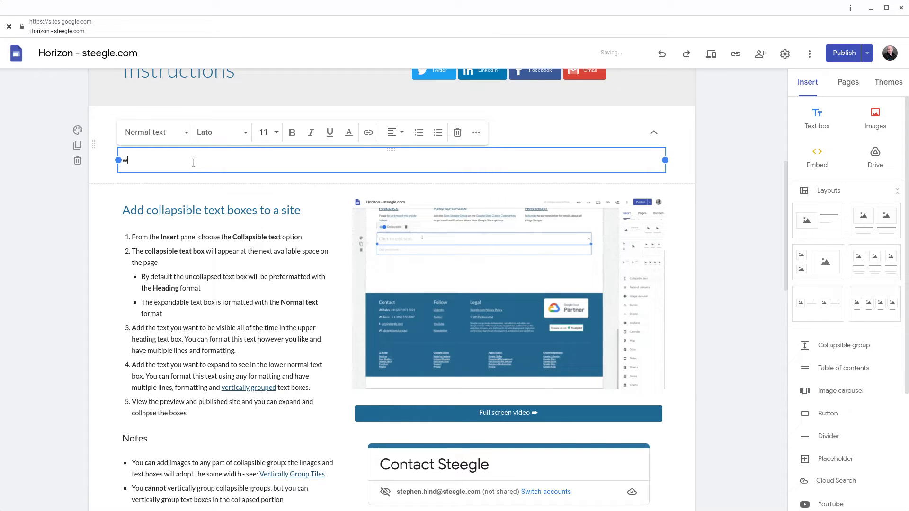
text(expand)
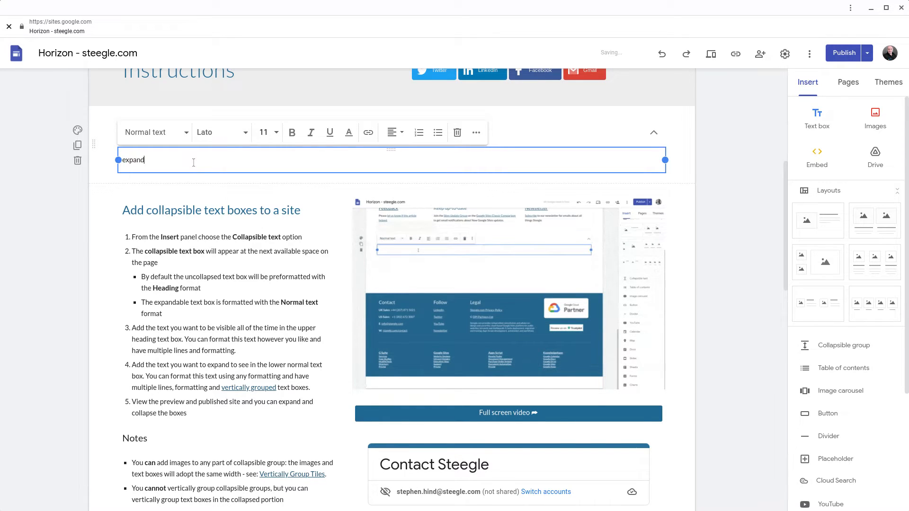
text(able area)
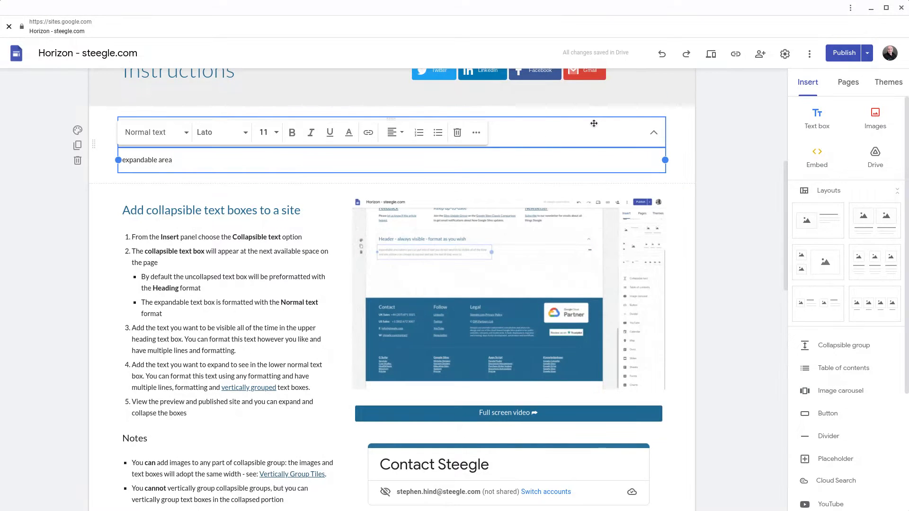
Step: Collapse the group and narrow it to a third of the page width
click(653, 132)
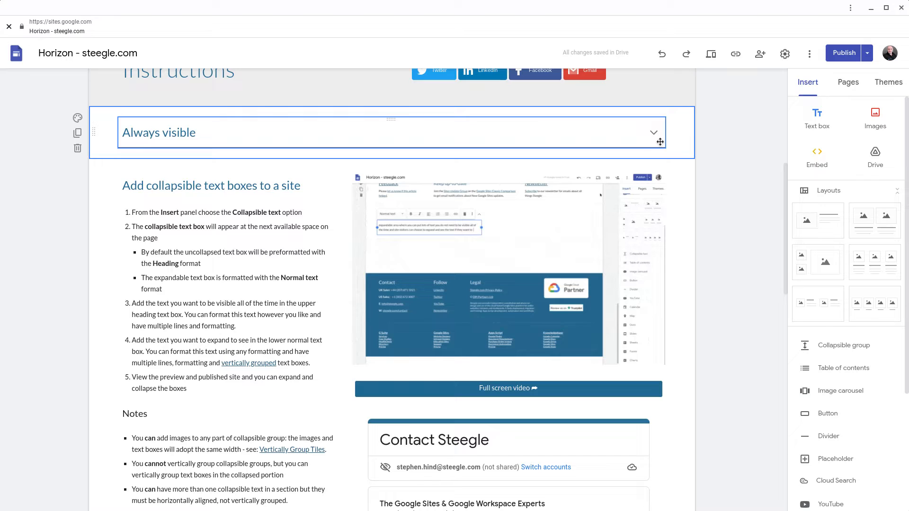
click(653, 132)
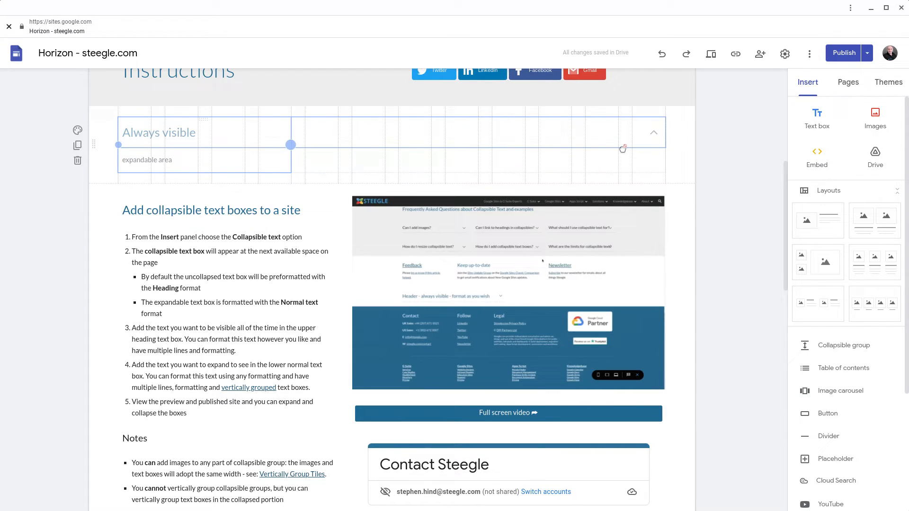
click(174, 132)
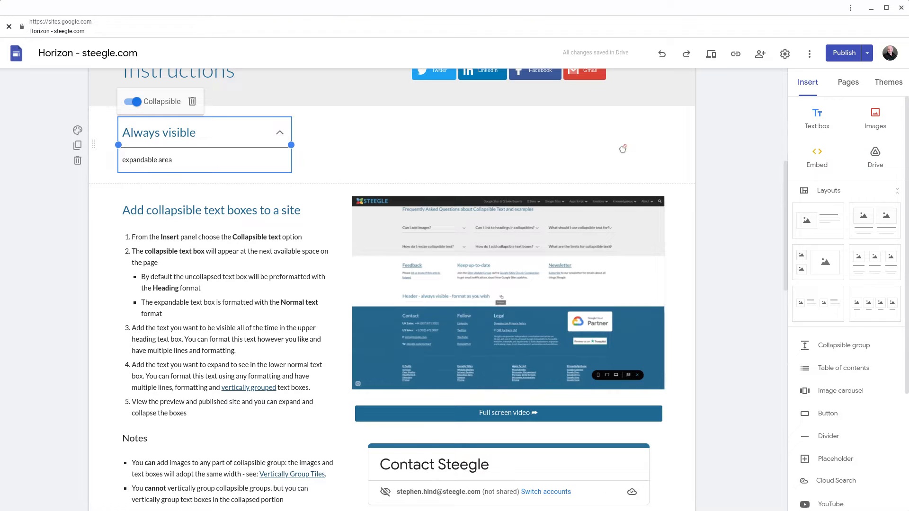
click(158, 132)
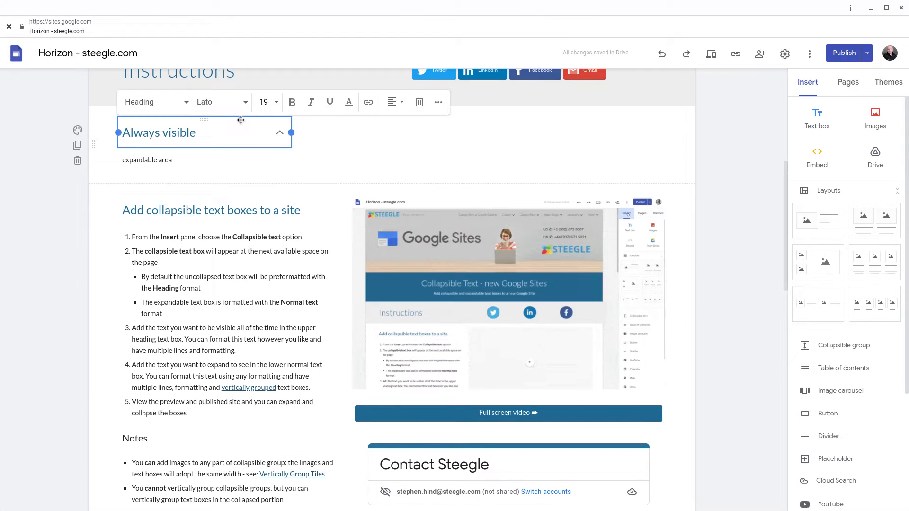
click(147, 160)
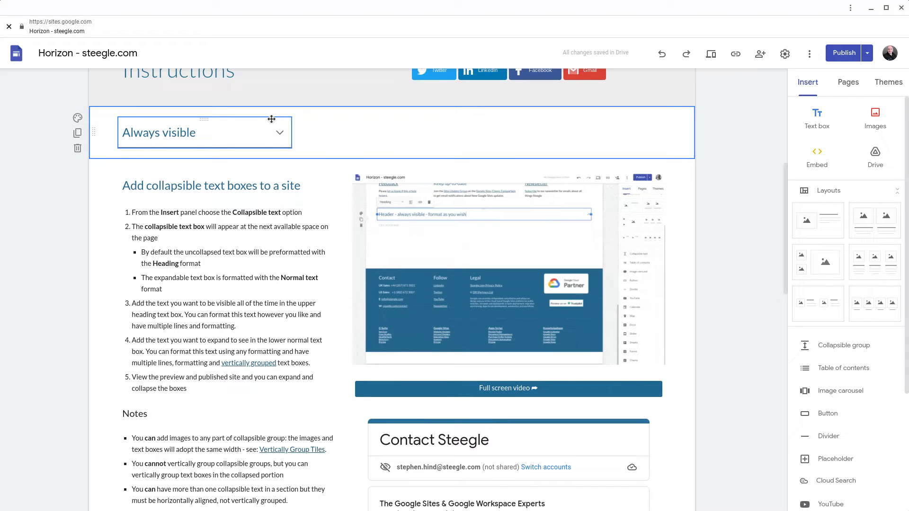
Step: Duplicate the narrowed group so two 'Always visible' groups sit side by side
click(279, 132)
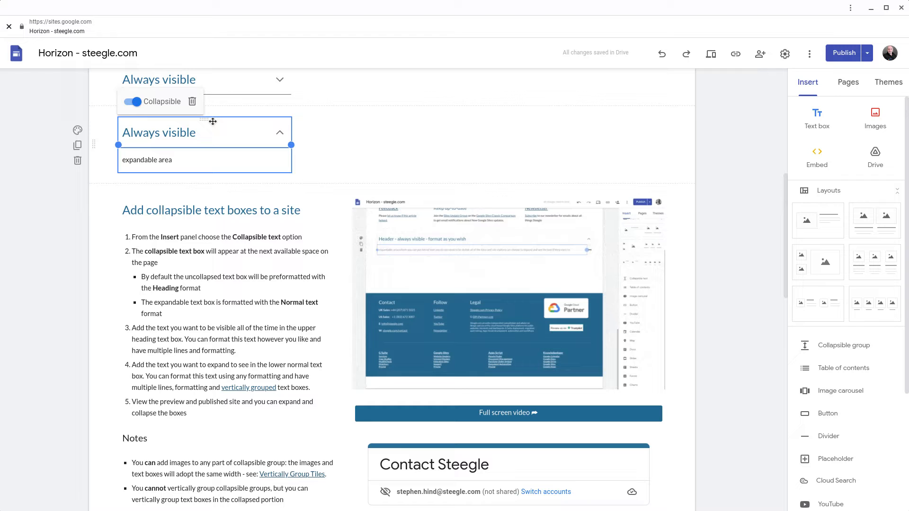
scroll(up, 3)
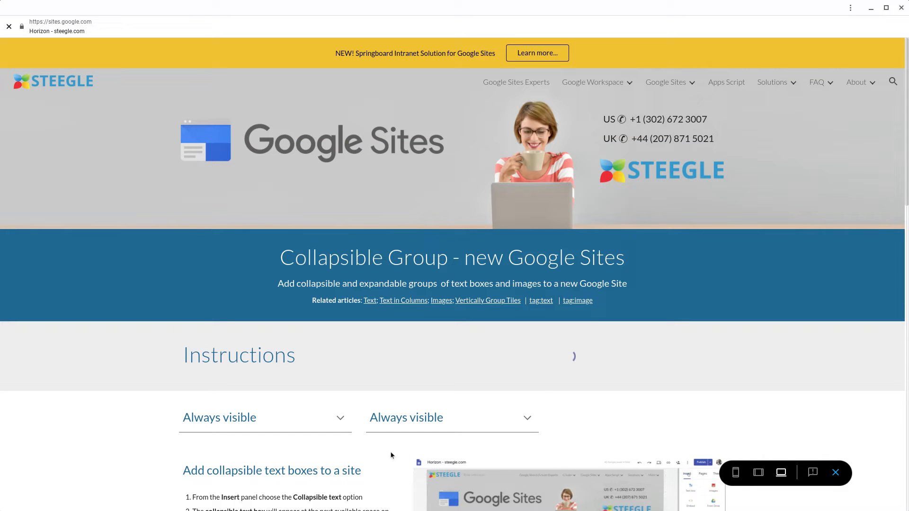
click(340, 417)
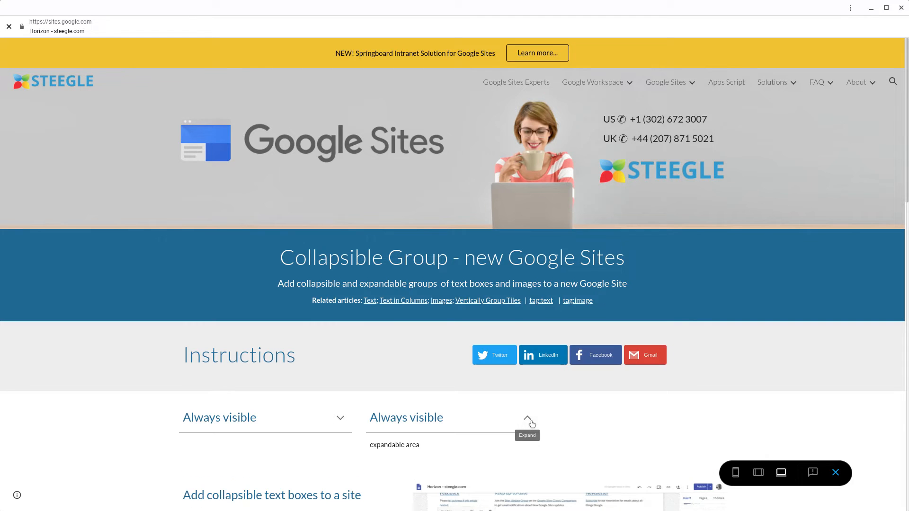
click(527, 418)
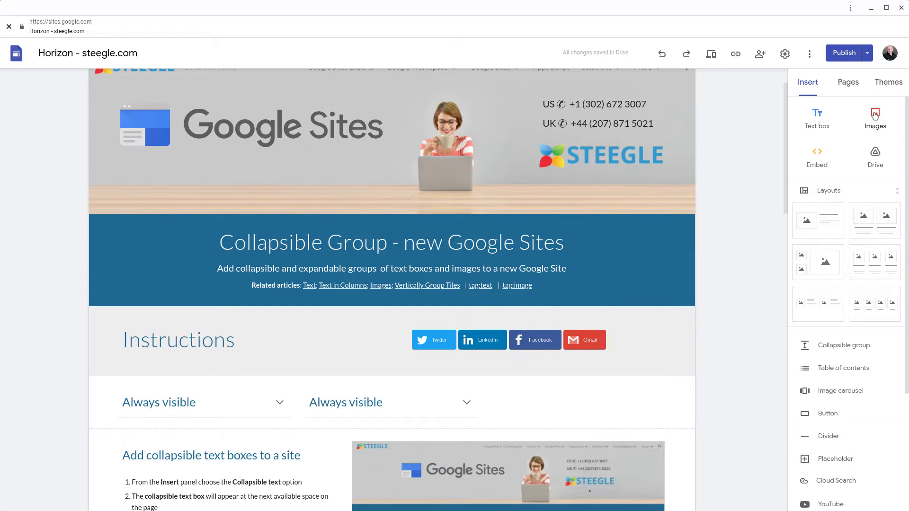
Step: Place the Springboard Intranet image into the first group's expandable area and preview the site
click(875, 118)
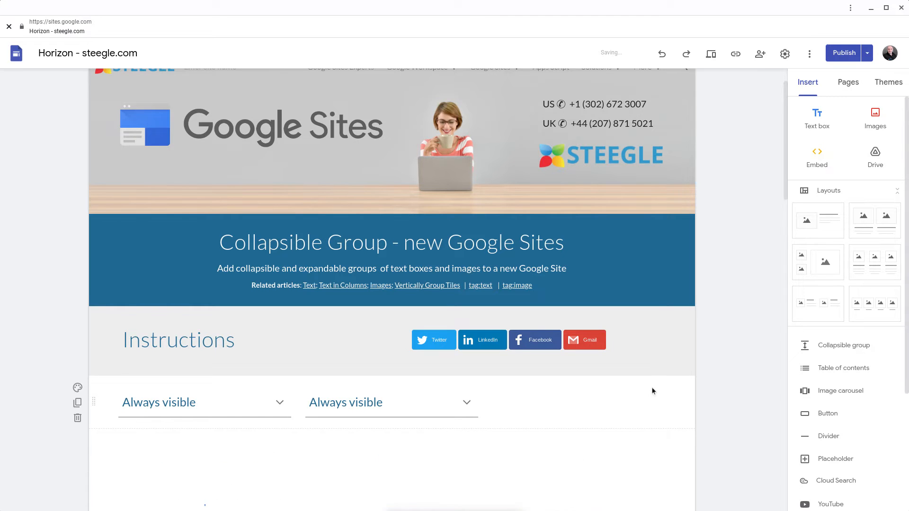
scroll(down, 3)
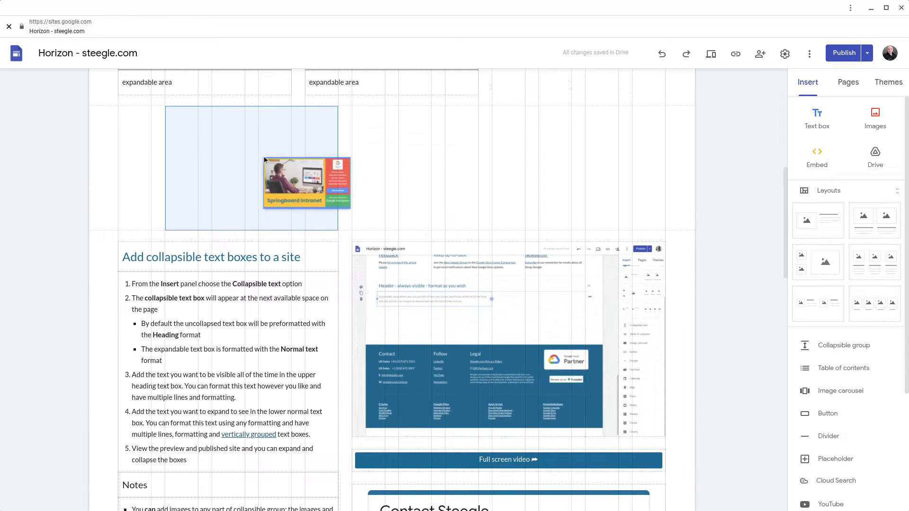
scroll(up, 3)
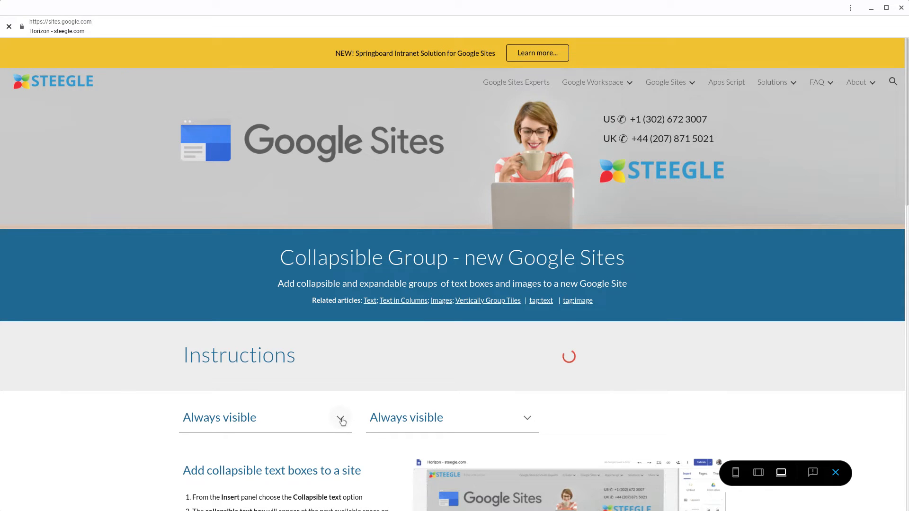
Step: Test the first group's expand arrow in preview and return to the editor
click(341, 418)
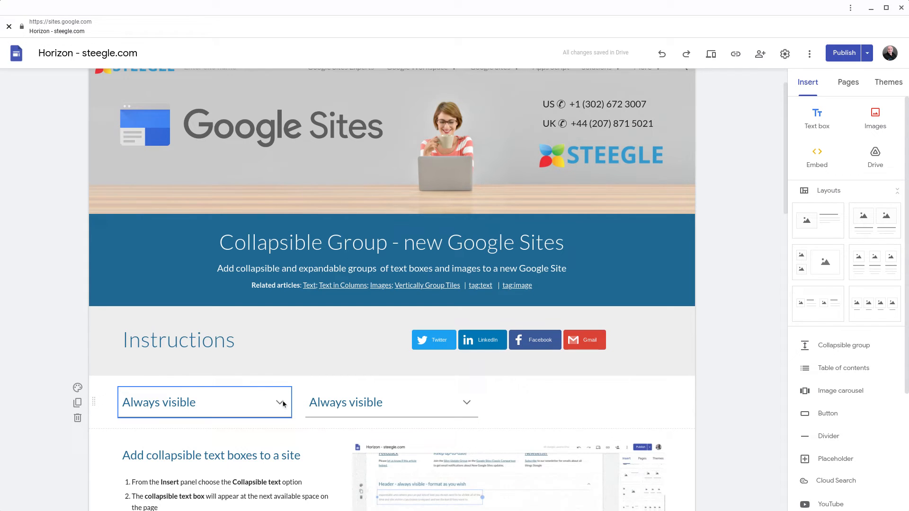
Step: Add 'expandable area' text under the image and make the image-headed block collapsible
click(282, 402)
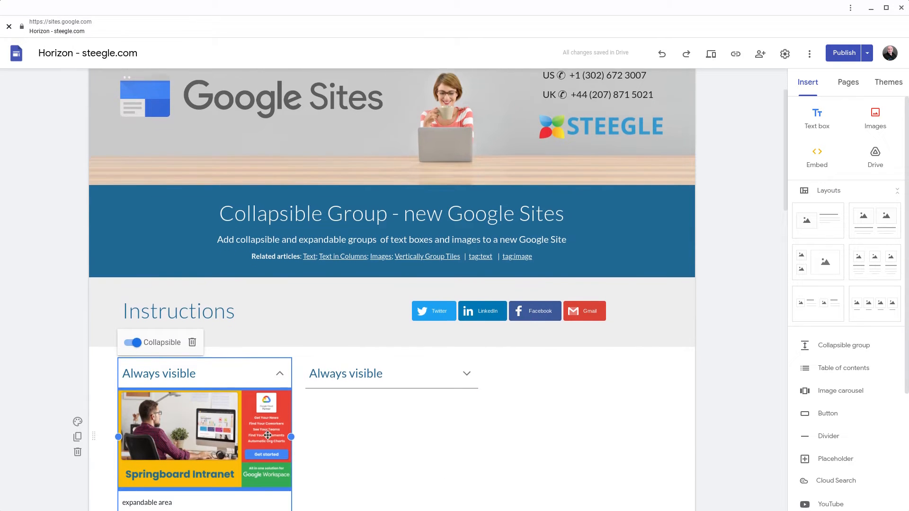
scroll(down, 3)
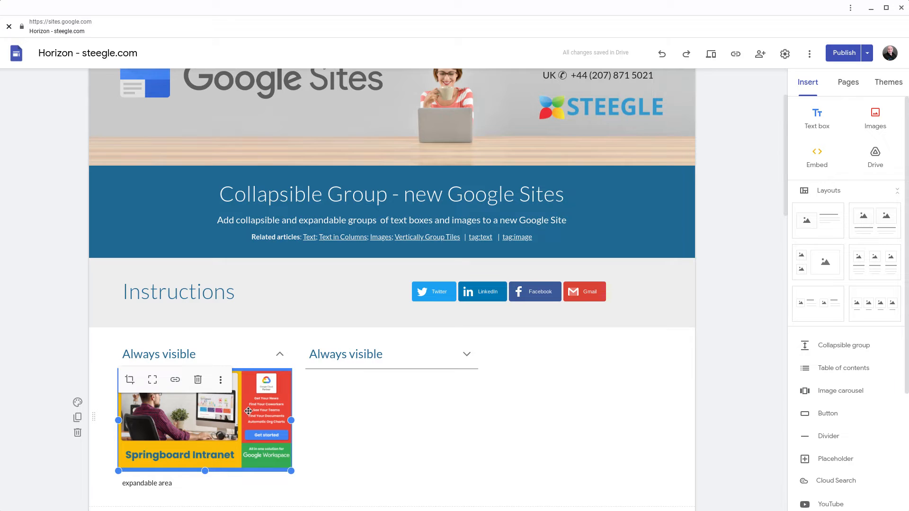
scroll(down, 3)
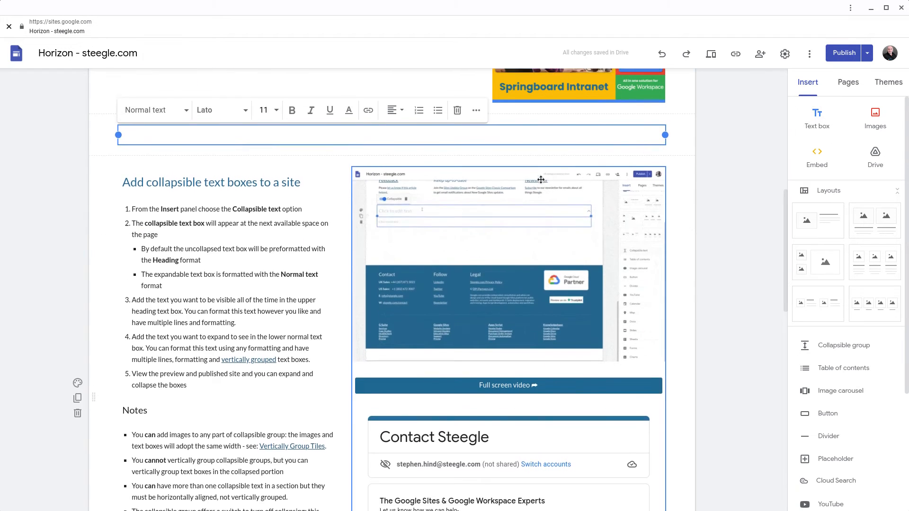
scroll(up, 3)
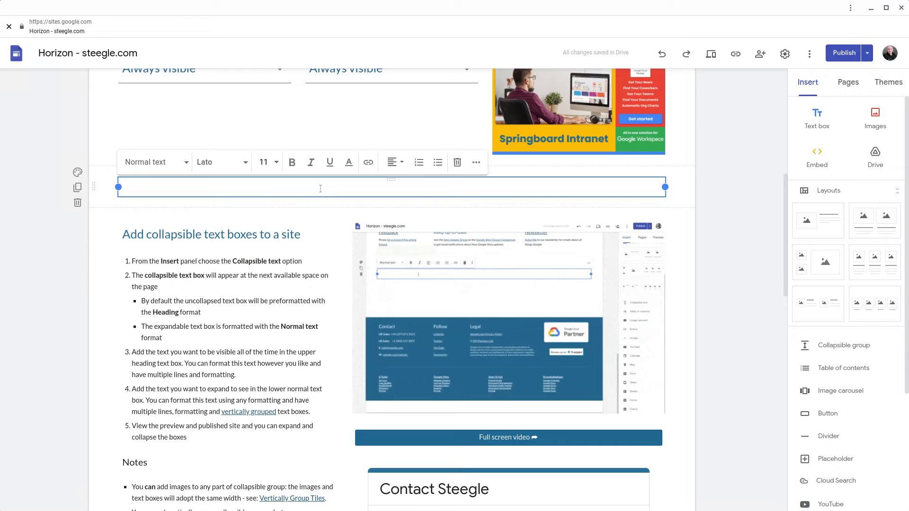
text(expandable a)
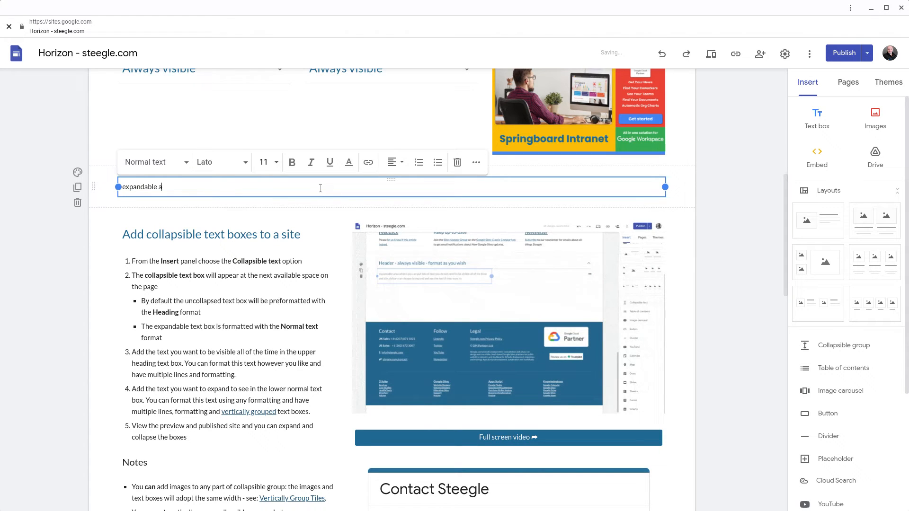
text(rea)
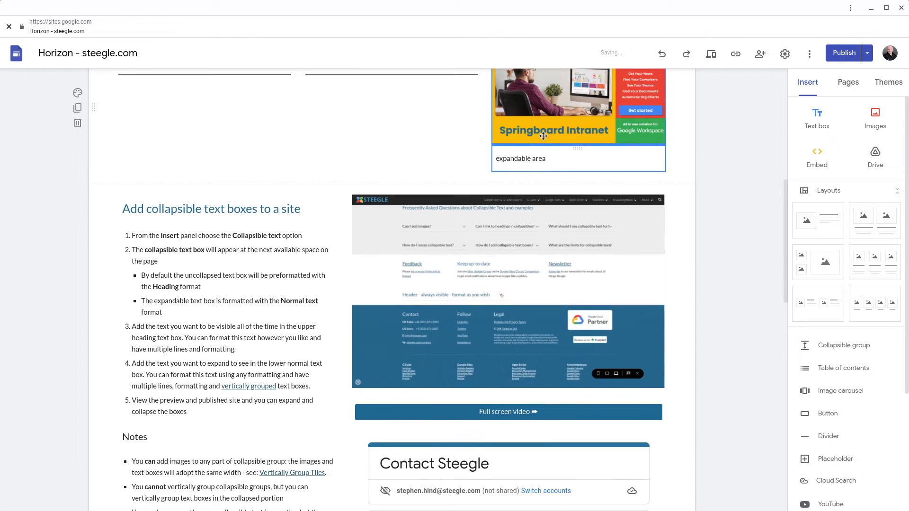
scroll(up, 3)
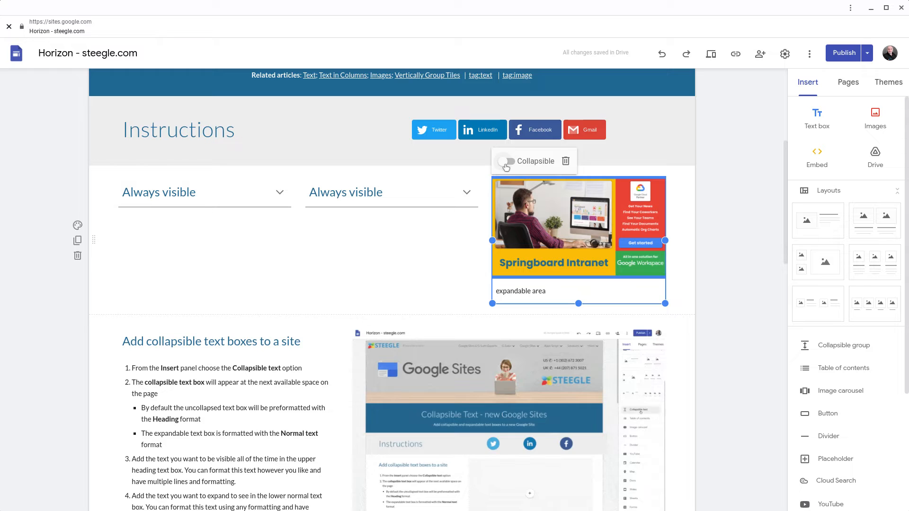
click(504, 161)
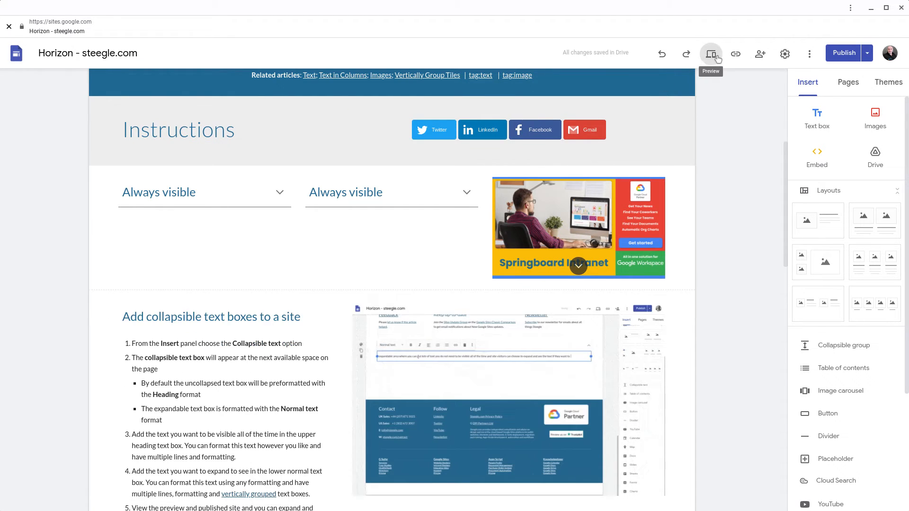
click(709, 52)
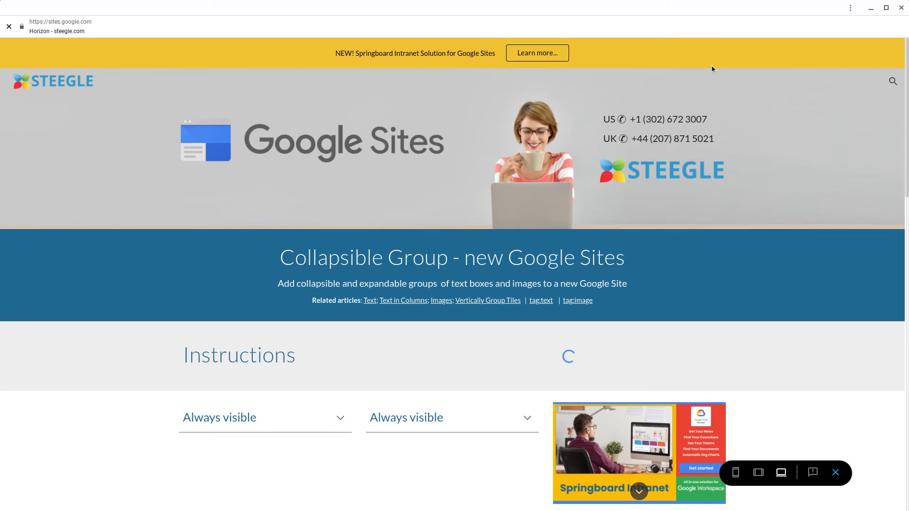
scroll(down, 3)
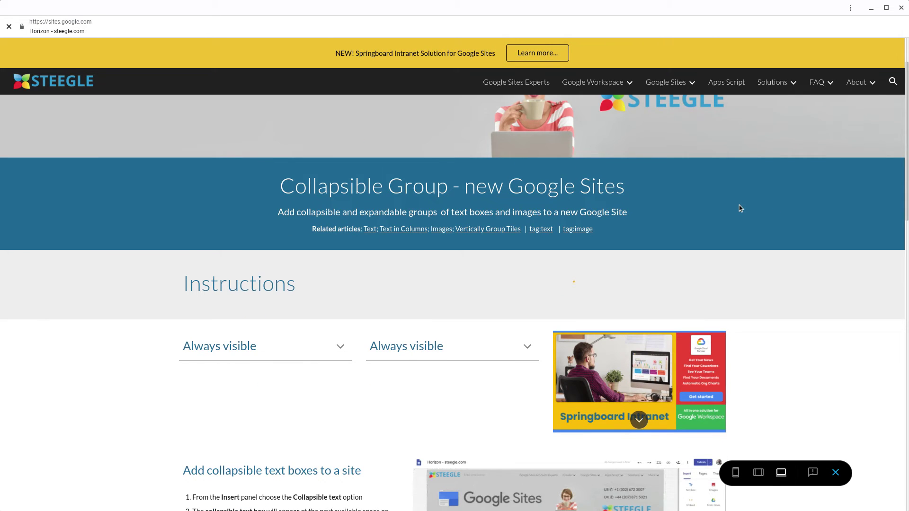
scroll(down, 3)
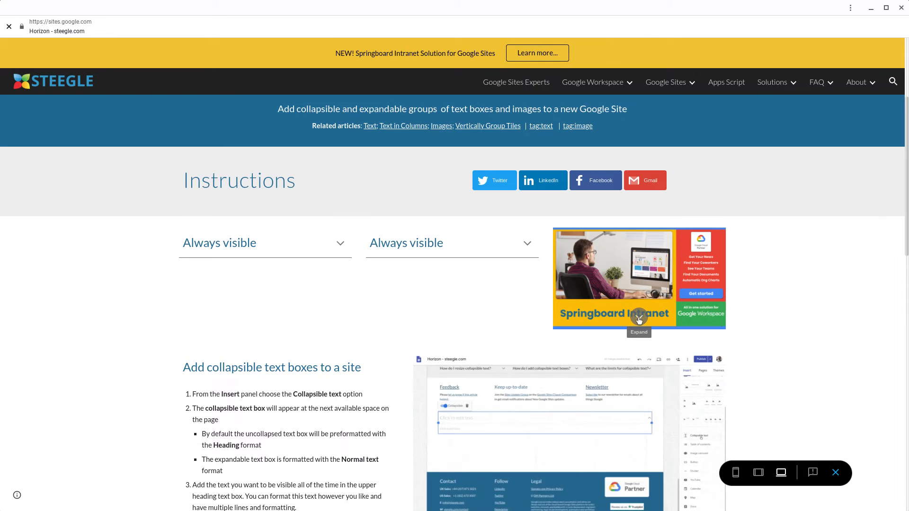
click(638, 317)
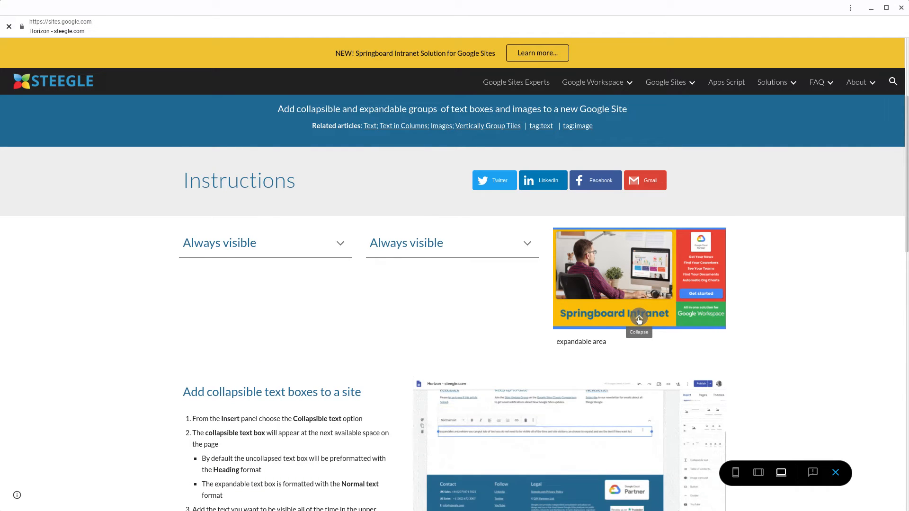
click(638, 317)
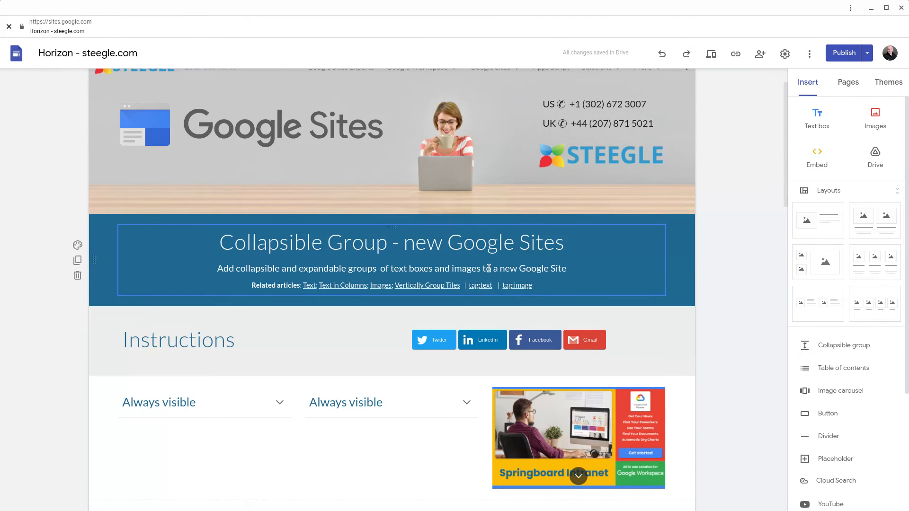
mouse_move(709, 54)
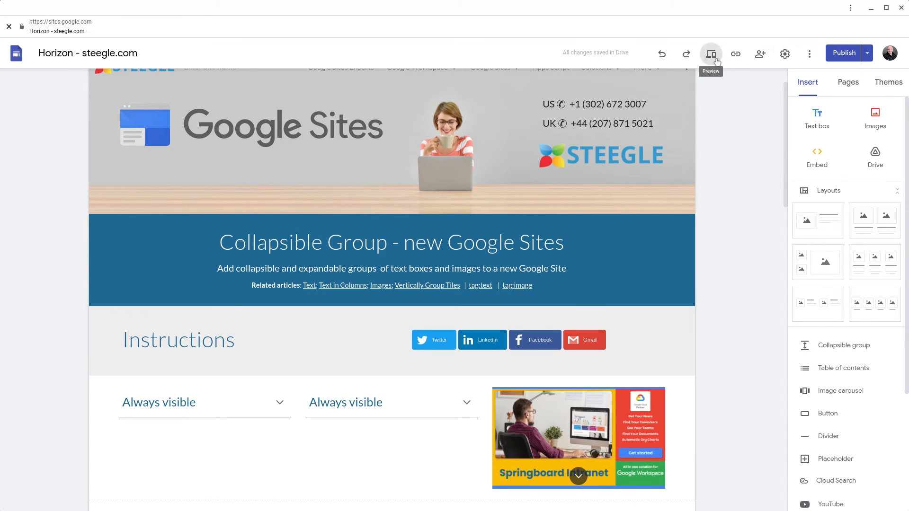
click(709, 54)
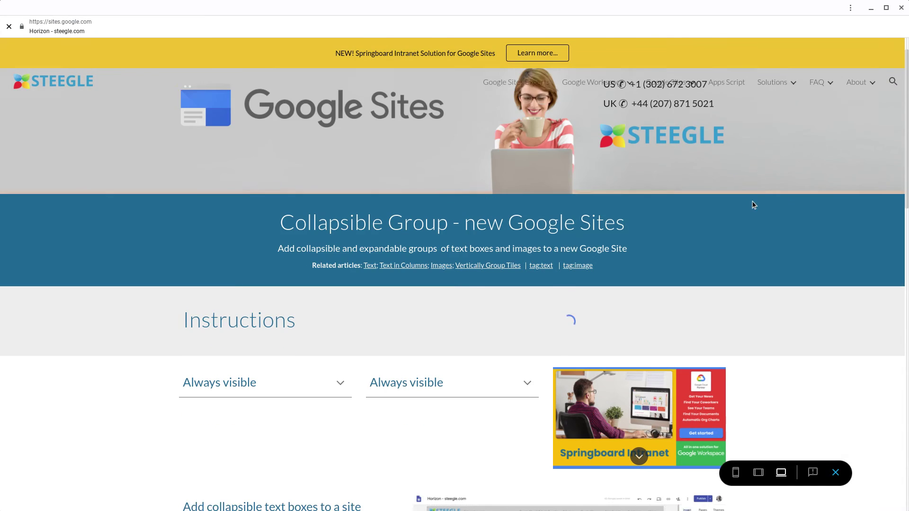
scroll(down, 3)
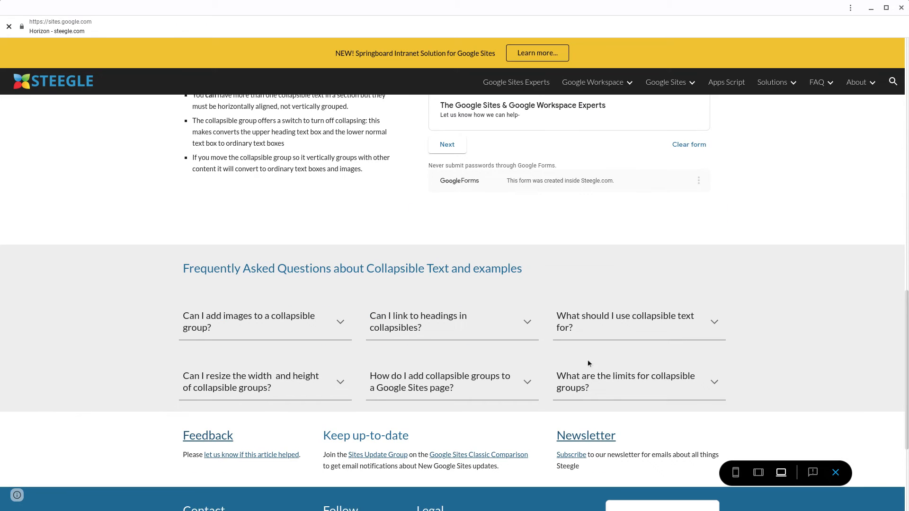
click(451, 321)
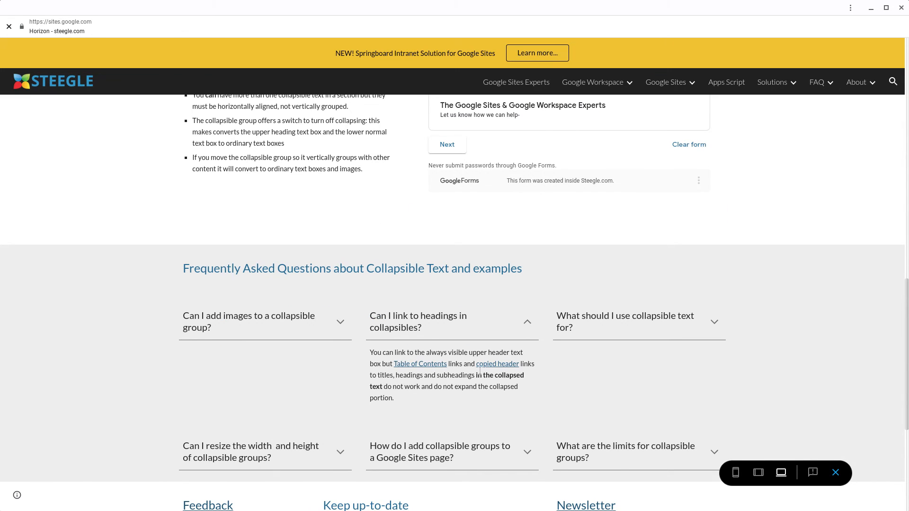
mouse_move(522, 344)
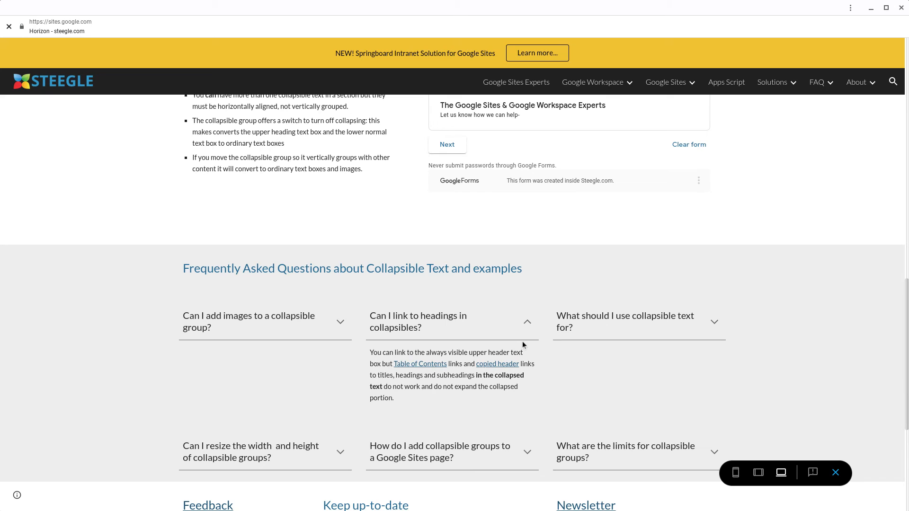
click(526, 320)
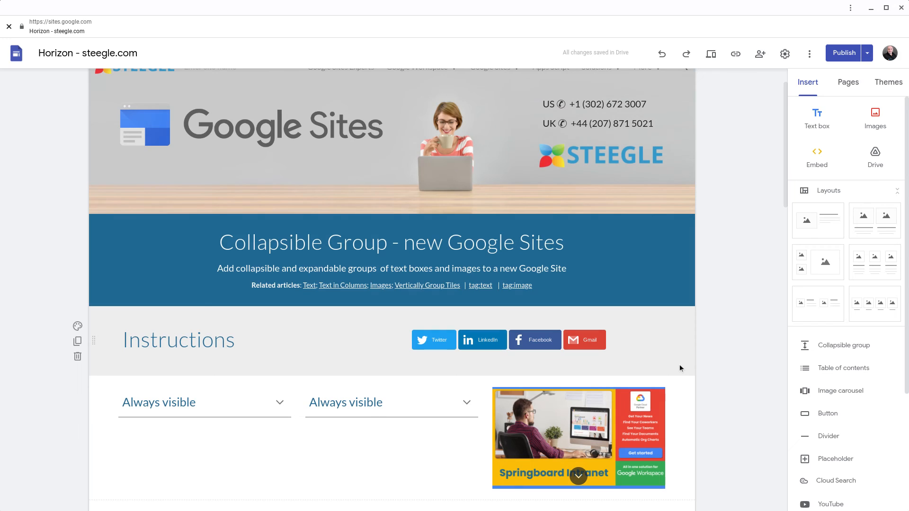
mouse_move(679, 349)
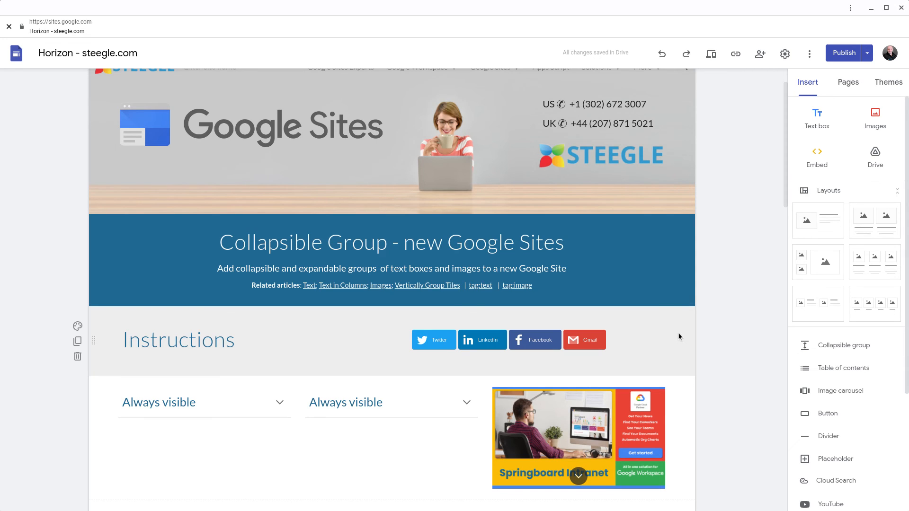
Step: Move the second 'Always visible' group beneath the first group's content, leaving one text group beside the image group
click(377, 402)
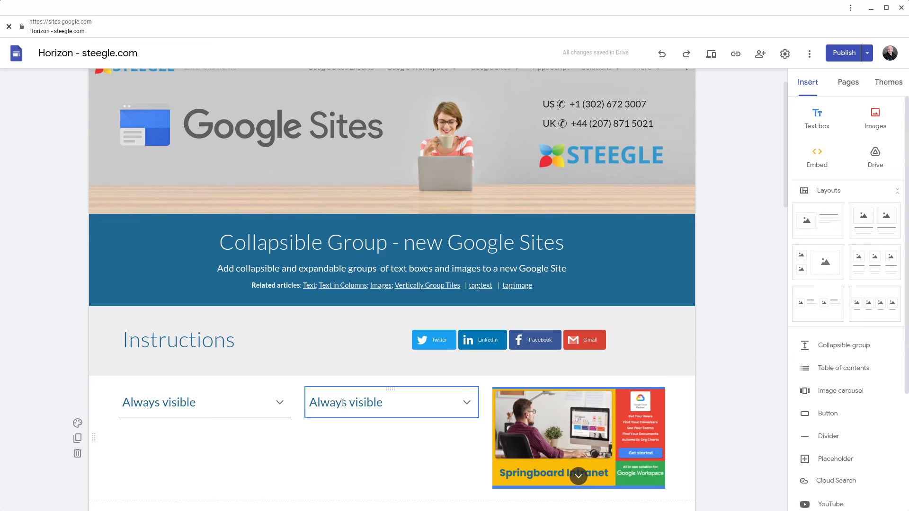
mouse_move(391, 388)
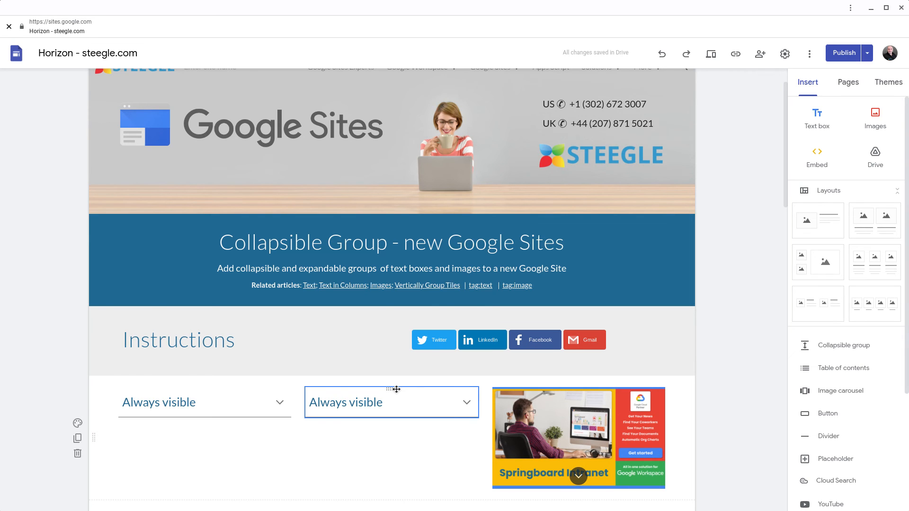
scroll(down, 3)
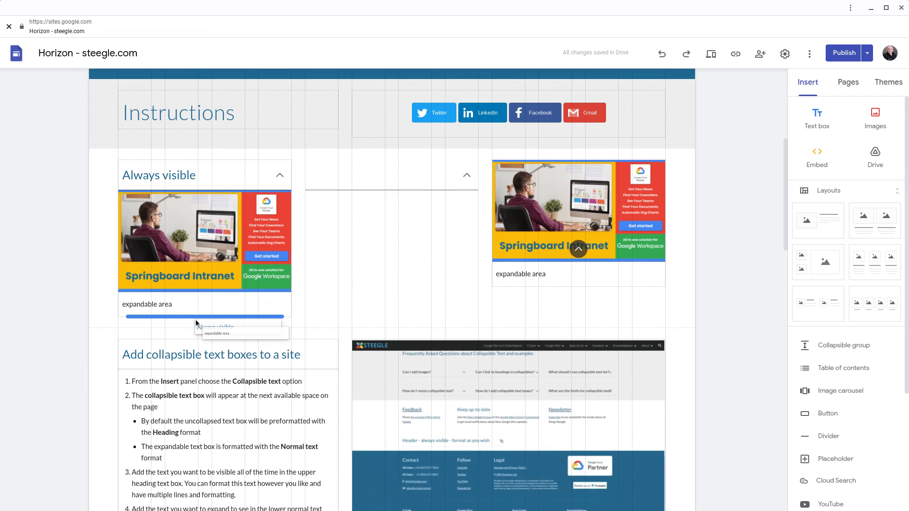
click(278, 176)
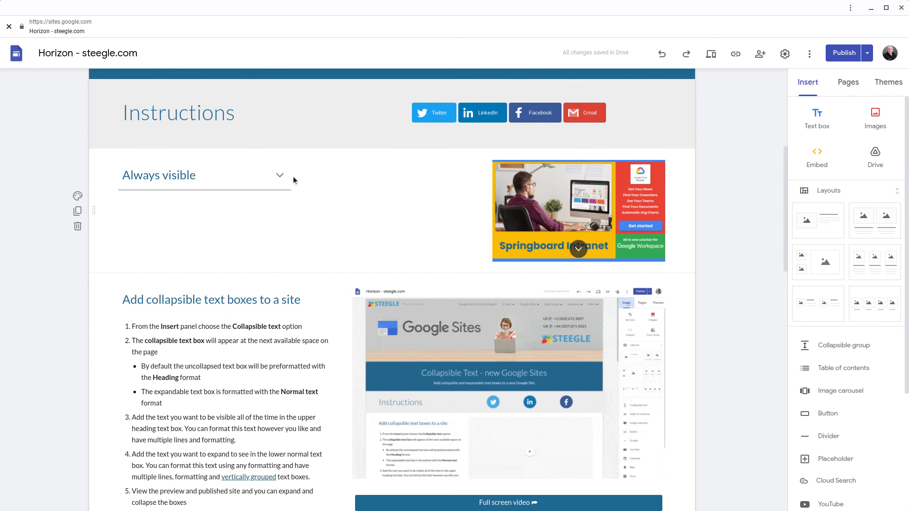